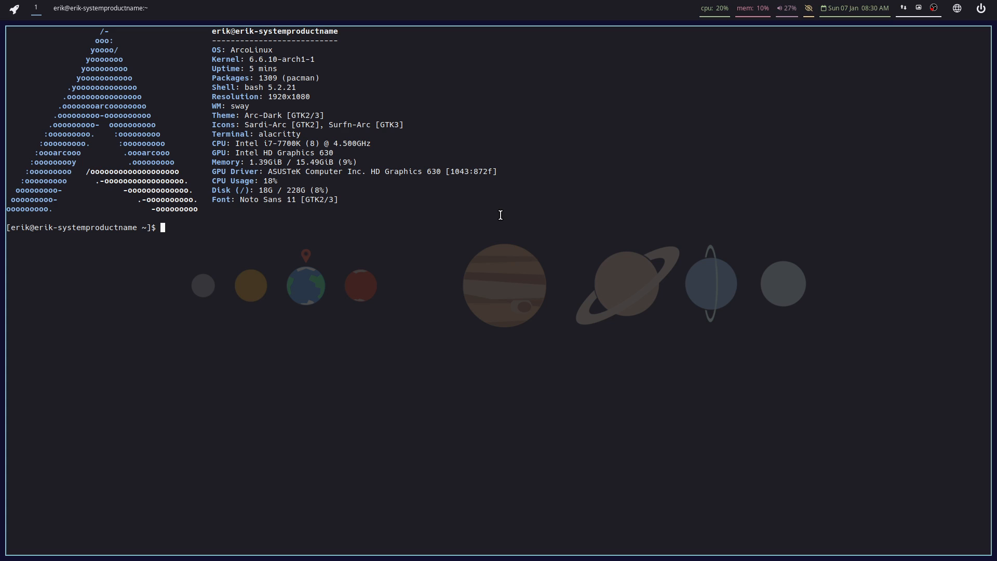
- Run the full system update with the sudo password, then clear the terminal
text(update)
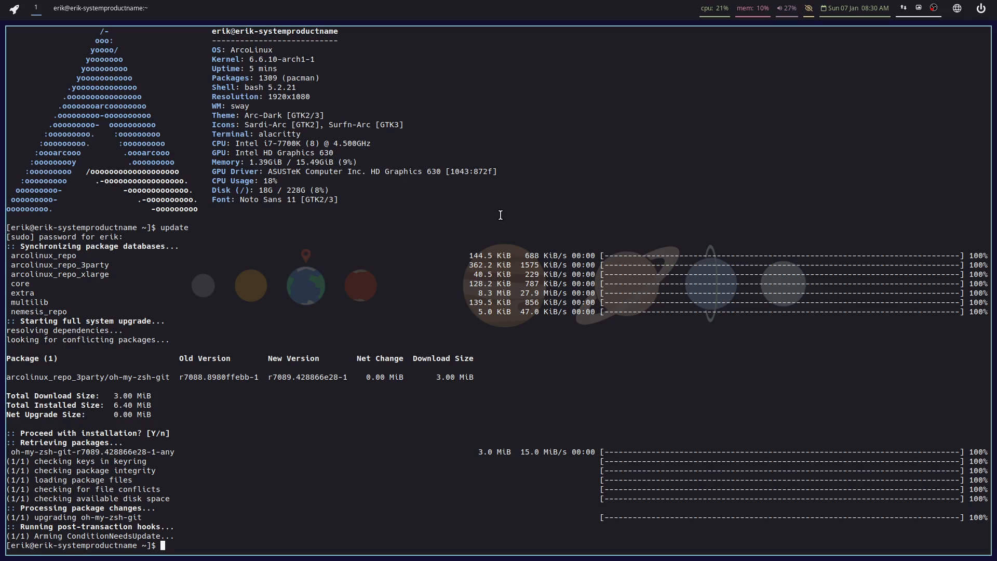
text(nar)
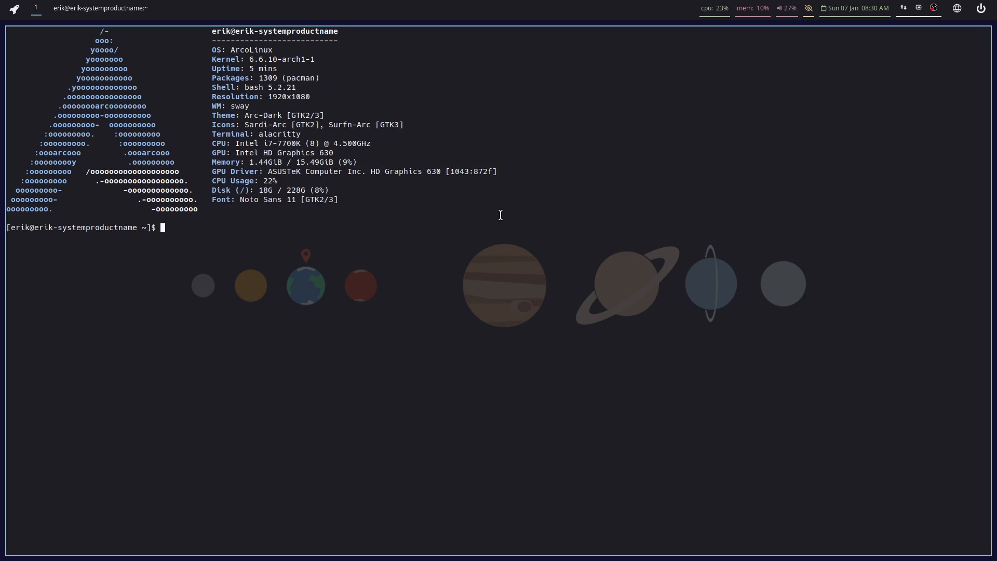
- Enter sudo pacman -S arcolinux-meta-steam-intel, then cancel it before running
text(sudo pacman -S)
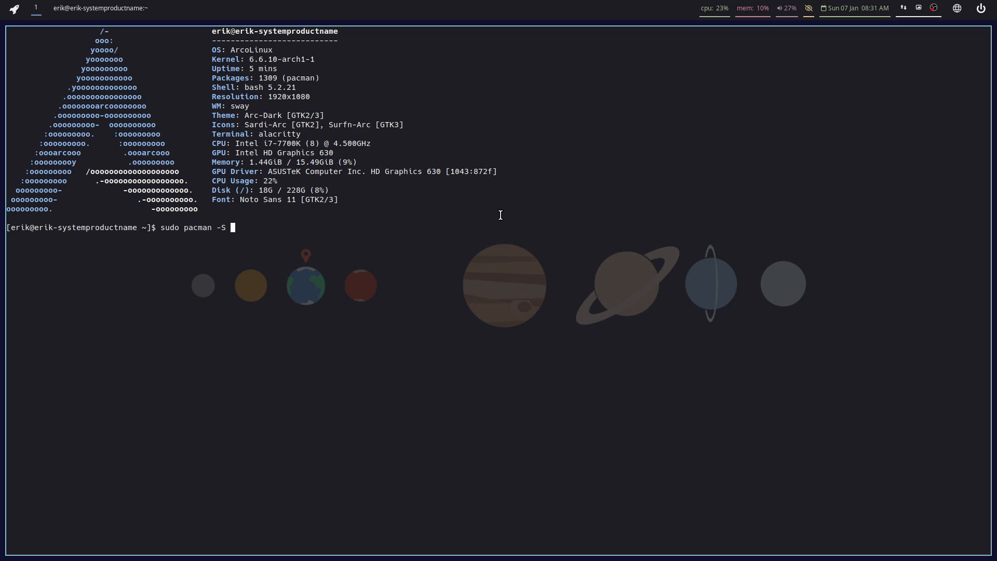
text(arcolinux)
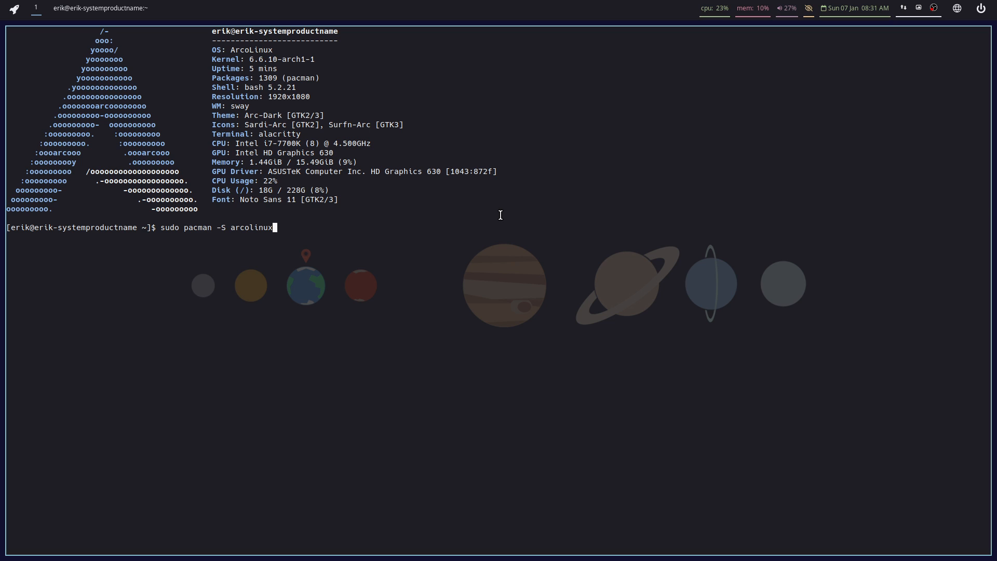
text(-met)
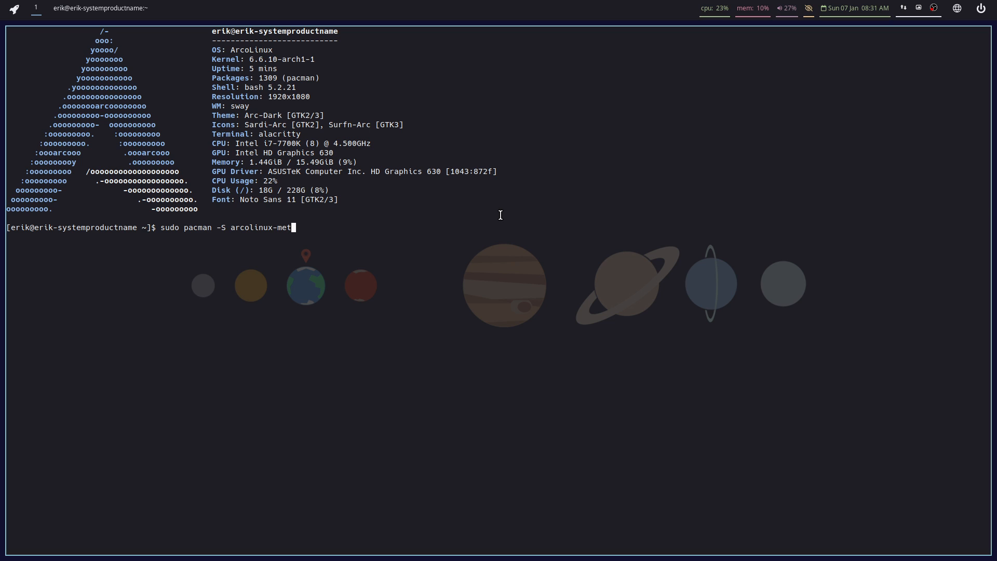
text(a-steam)
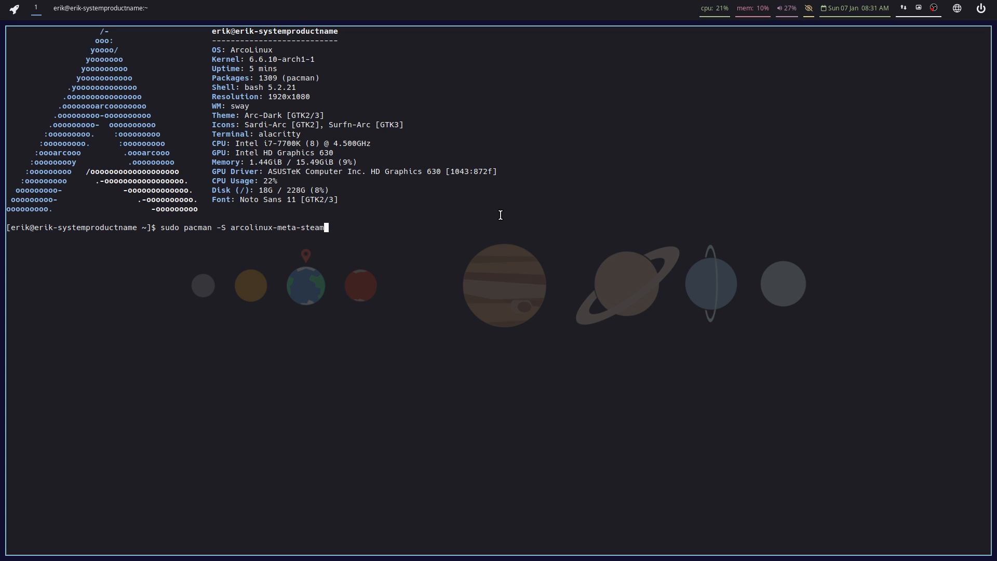
text(-intel ^C)
text(sudo)
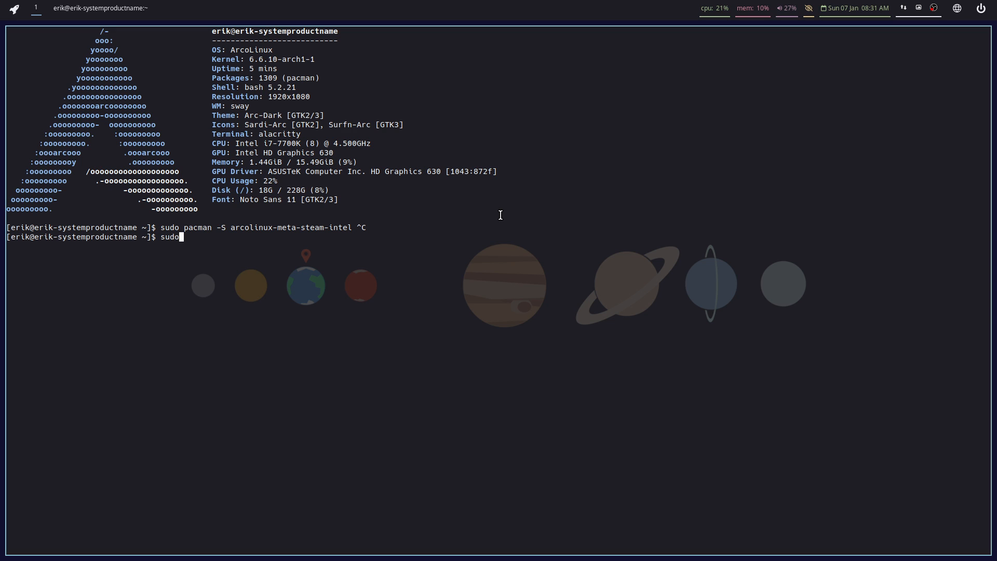
- Begin a new sudo pacman -S command for a Steam package
text(pacman -S)
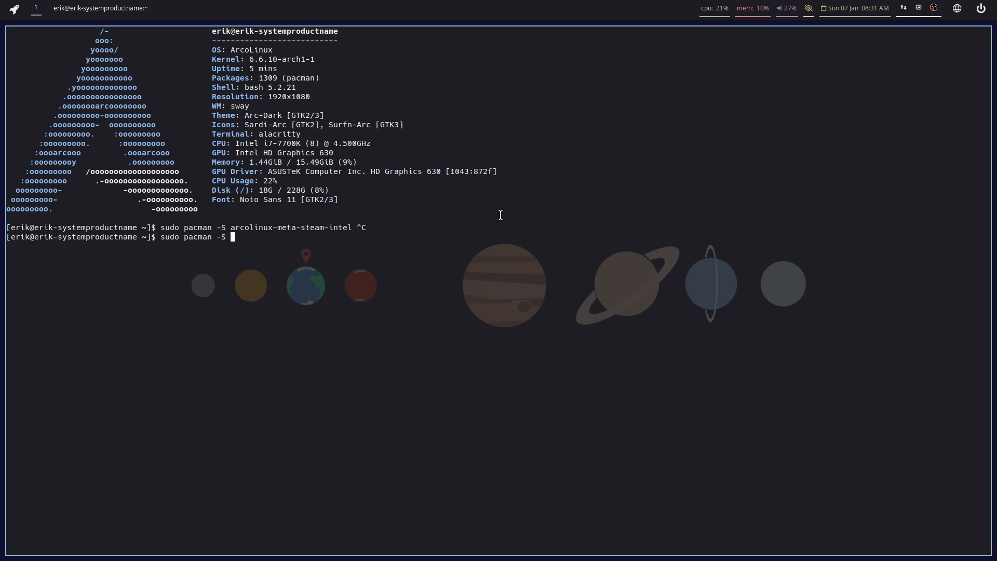
text(ste)
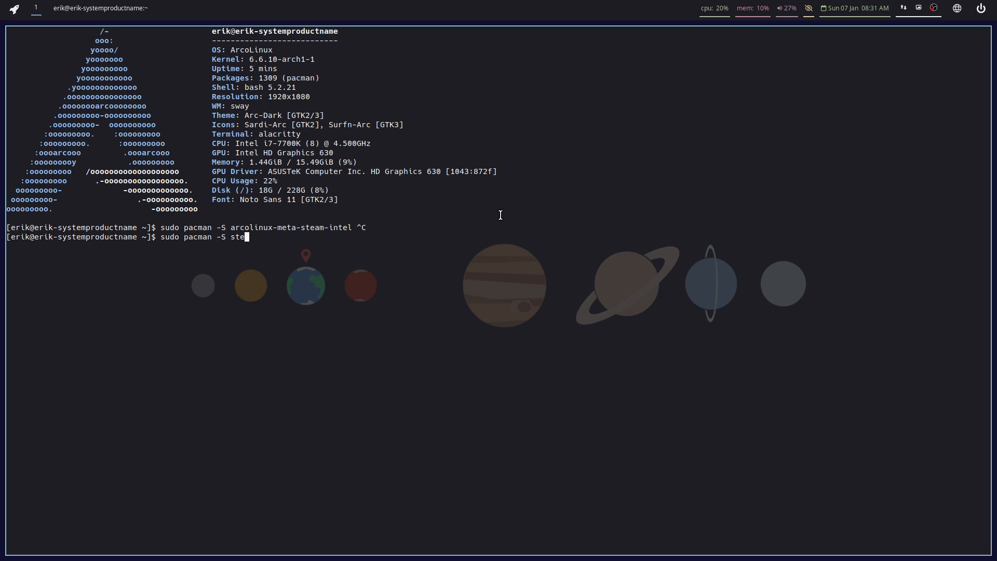
- Run sudo pacman -S steam-native-runtime and choose provider 3 (vulkan-intel)
text(am-native-runtime)
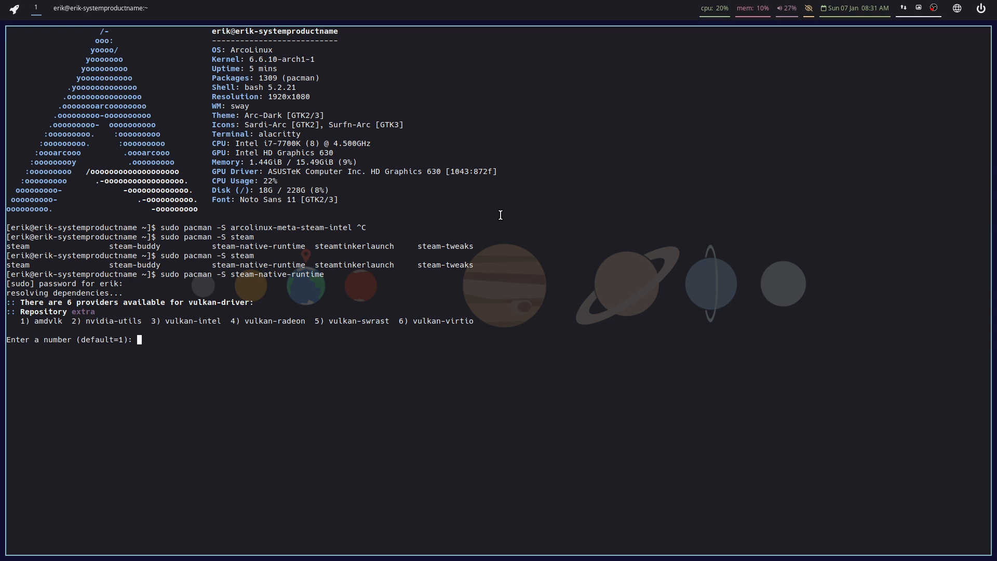
text(3)
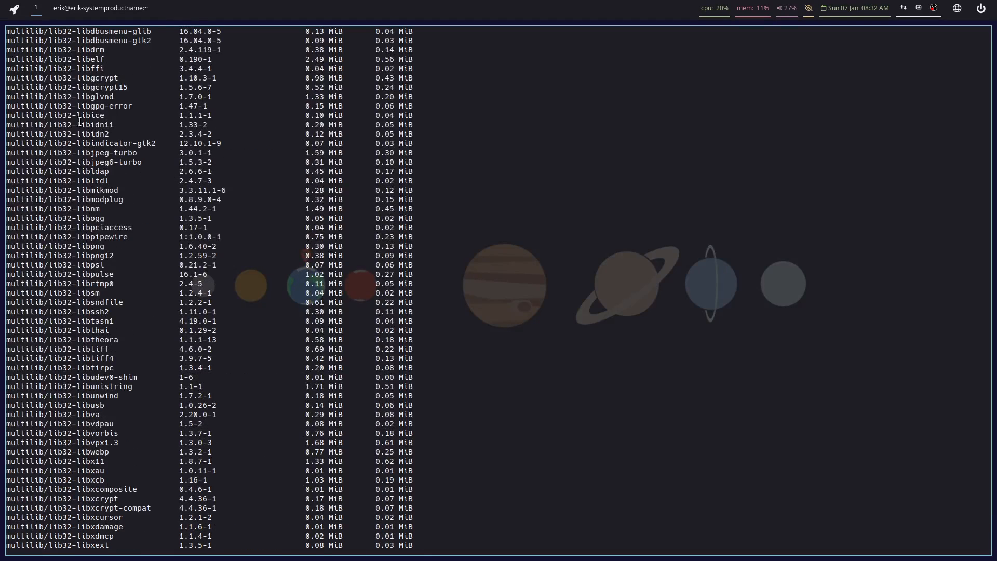
mouse_move(86, 200)
text(update)
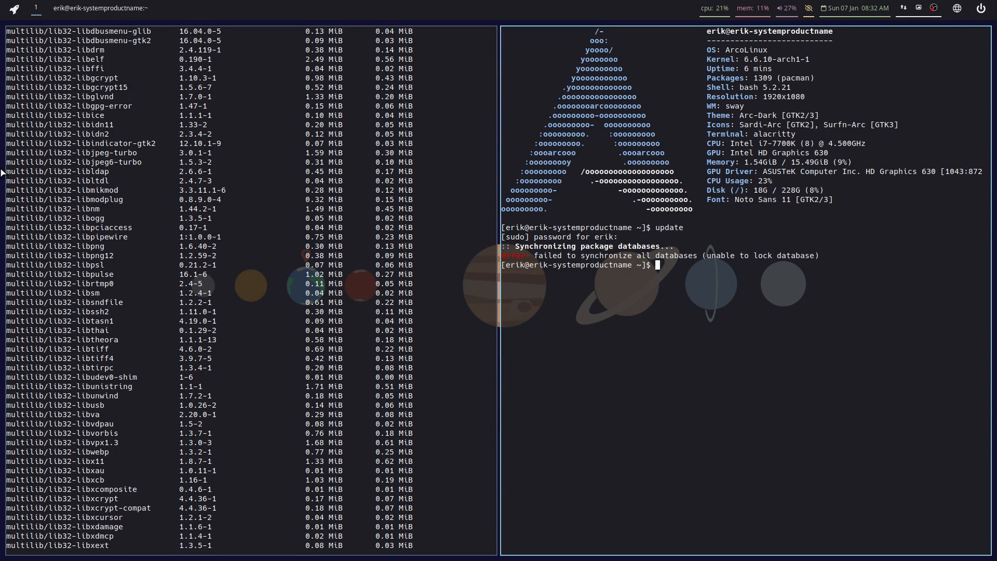
- Abort the pending install and run update to confirm nothing needs upgrading
key(ctrl+c)
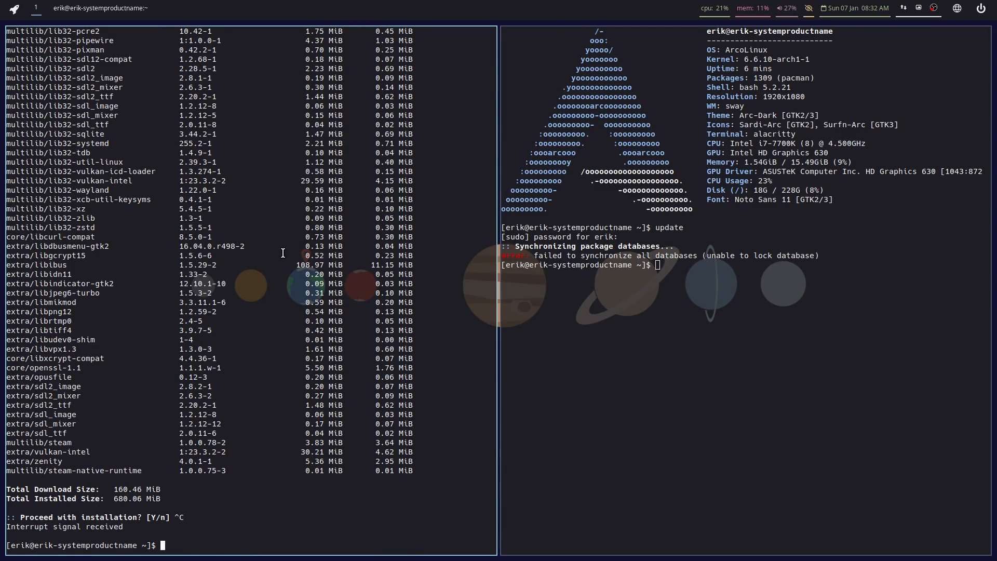
text(update)
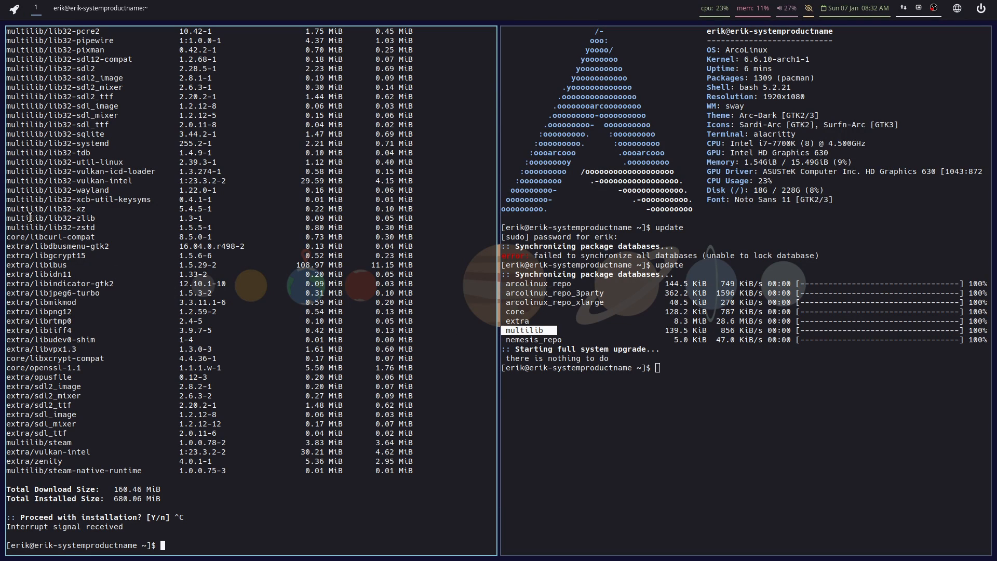
mouse_move(63, 274)
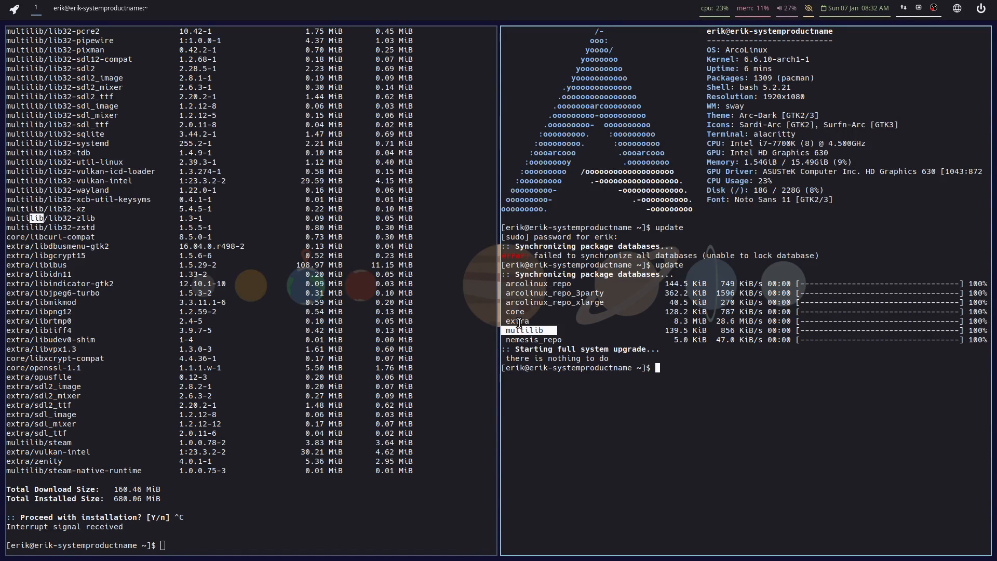
mouse_move(285, 513)
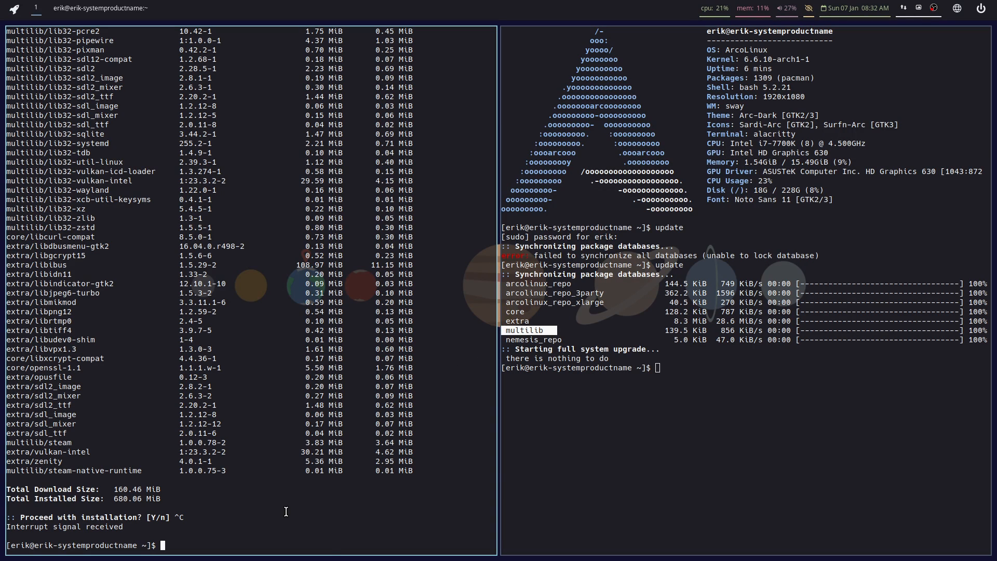
- Rerun sudo pacman -S steam-native-runtime, choosing 3 for both Vulkan provider prompts
text(sudo pacman -S steam-native-runtime)
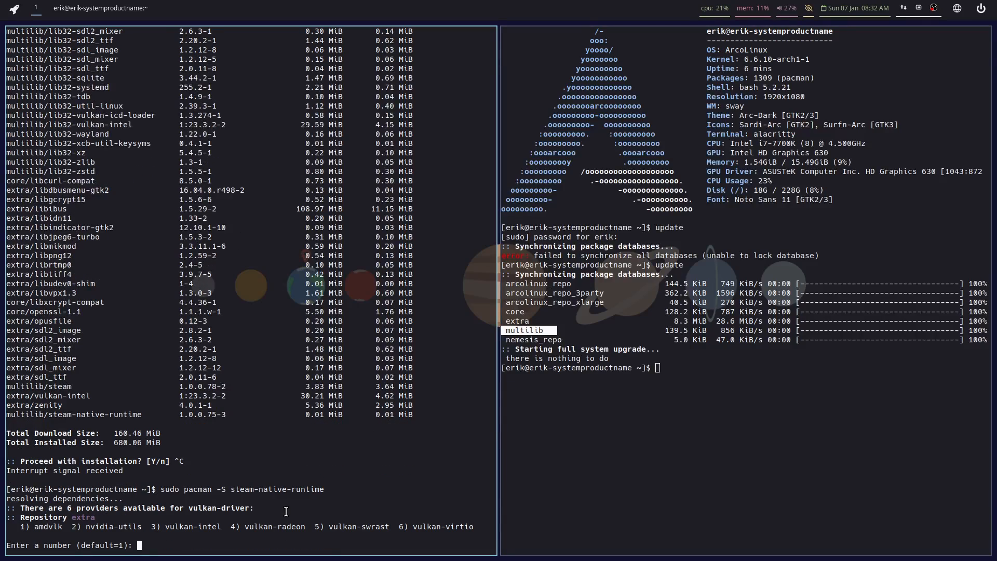
text(3)
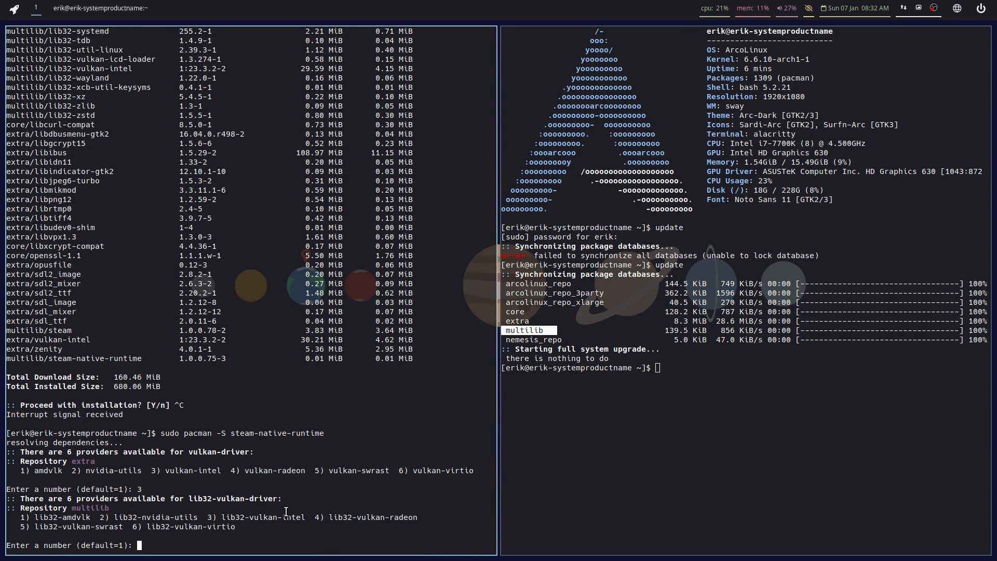
text(3)
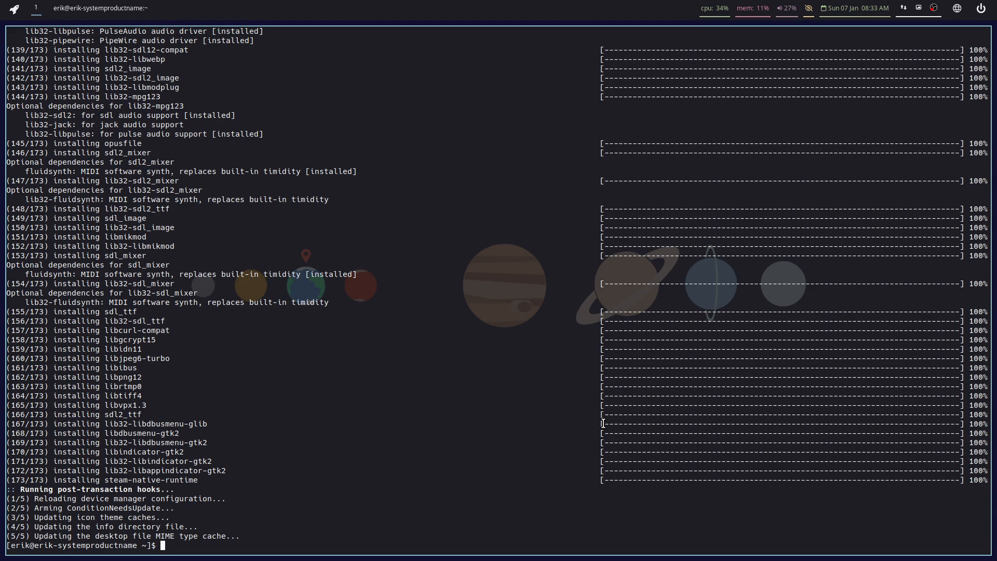
- Start typing the steam-runtime command after the 173-package install completes
text(stem)
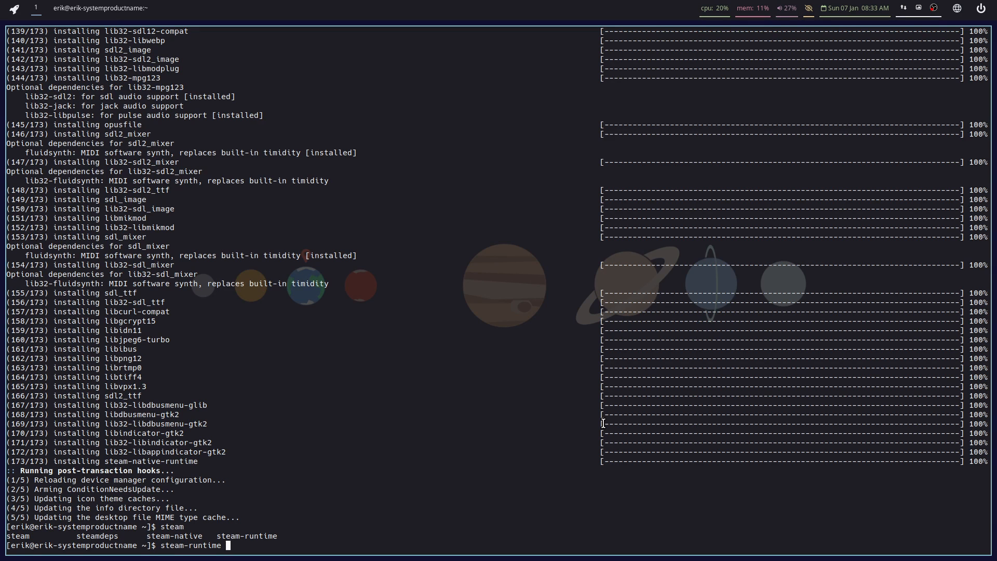
key(Return)
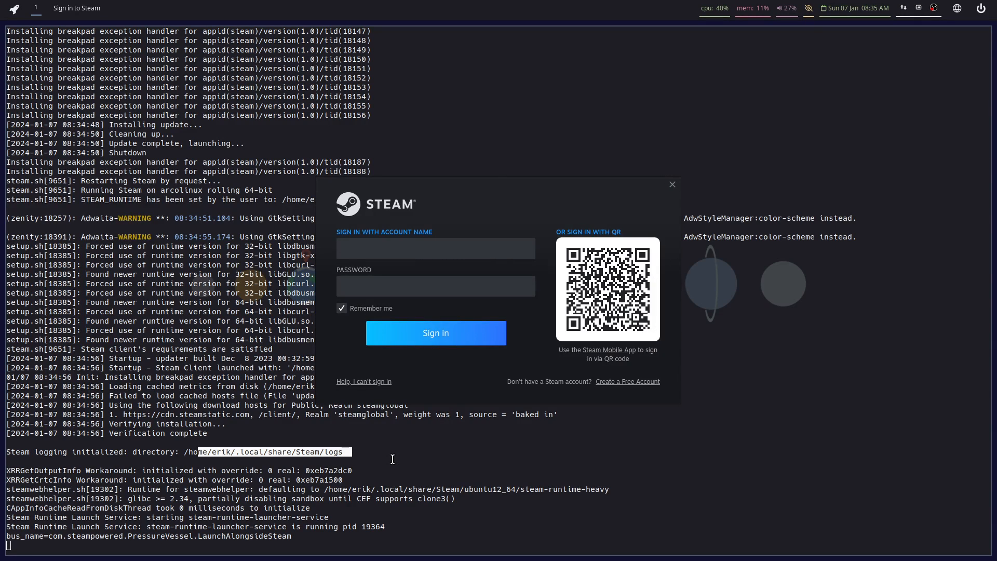
mouse_move(503, 239)
text(p)
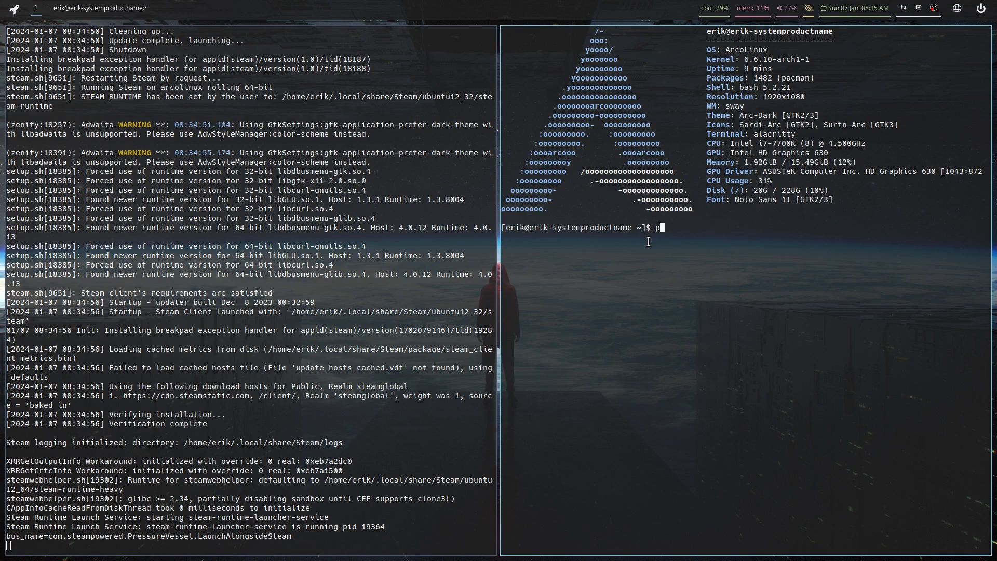
- Run probe with the sudo password to upload a hardware probe to linux-hardware.org
text(robe)
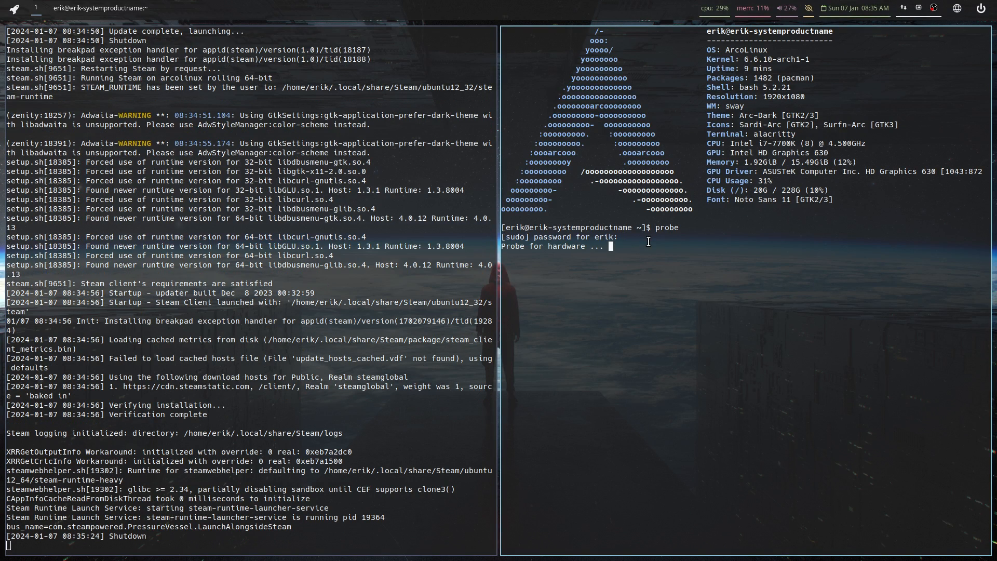
key(Return)
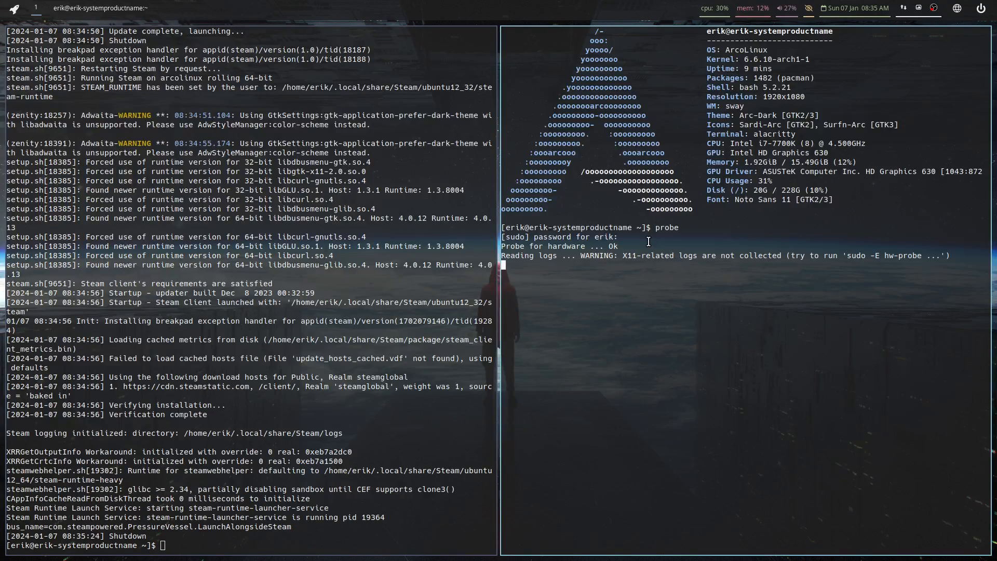
key(Return)
text(+==)
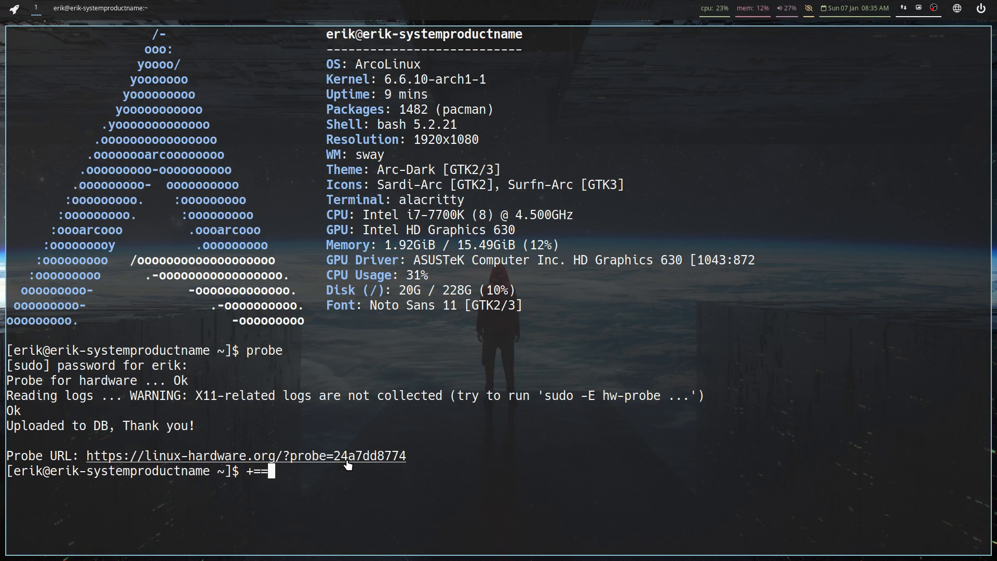
mouse_move(175, 456)
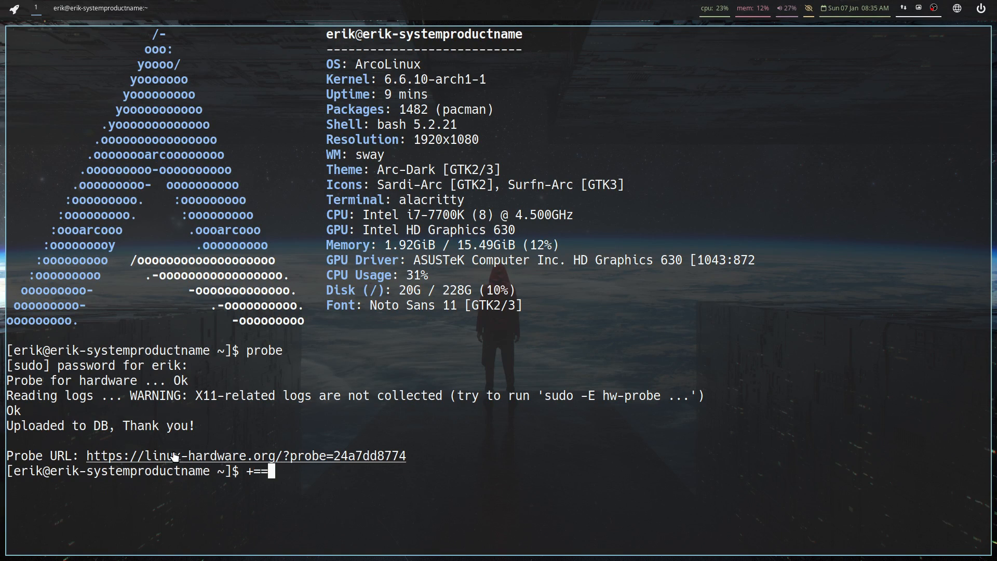
mouse_move(237, 493)
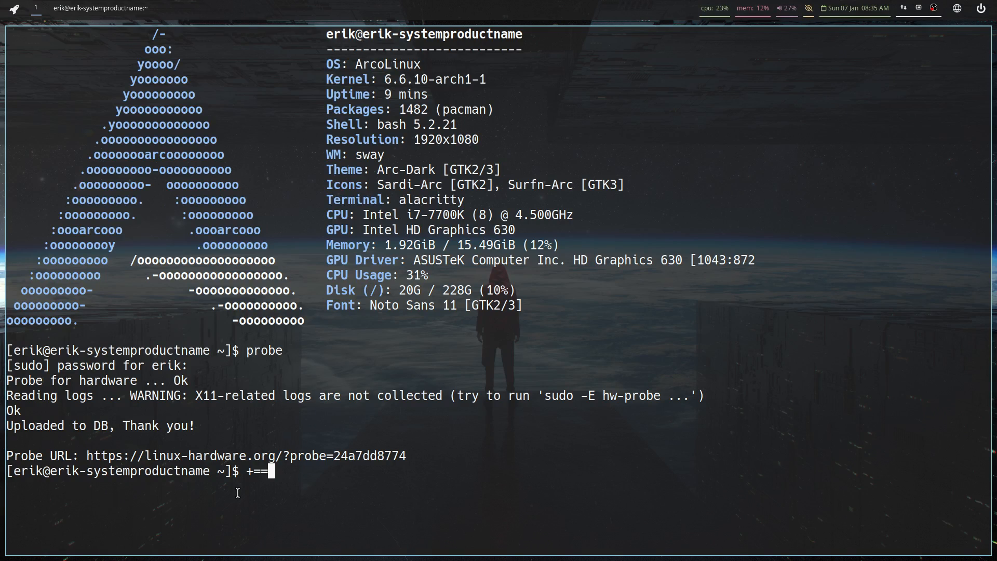